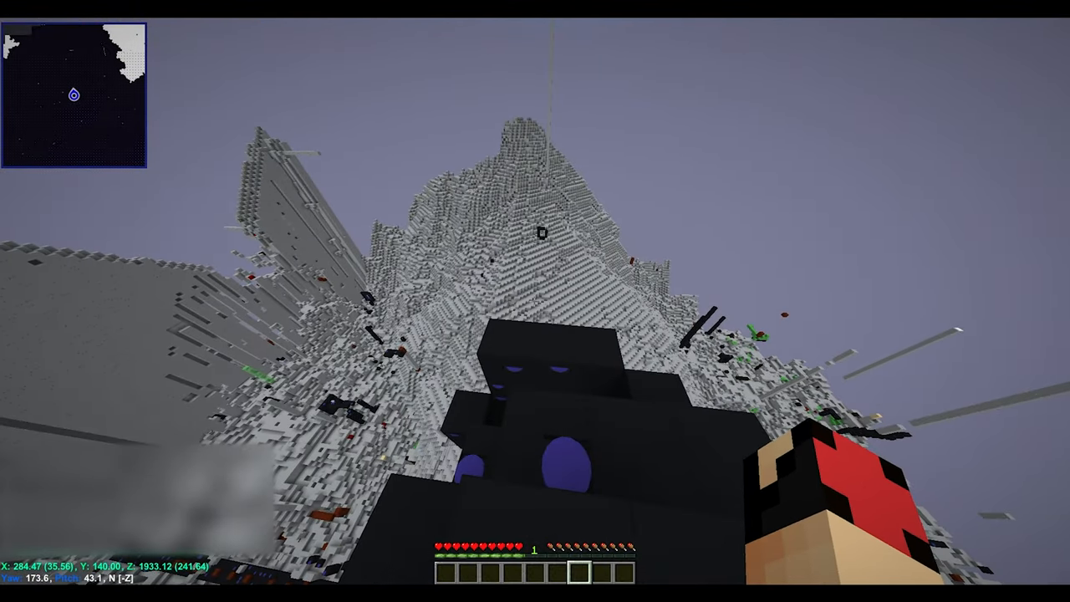
mouse_move(535, 301)
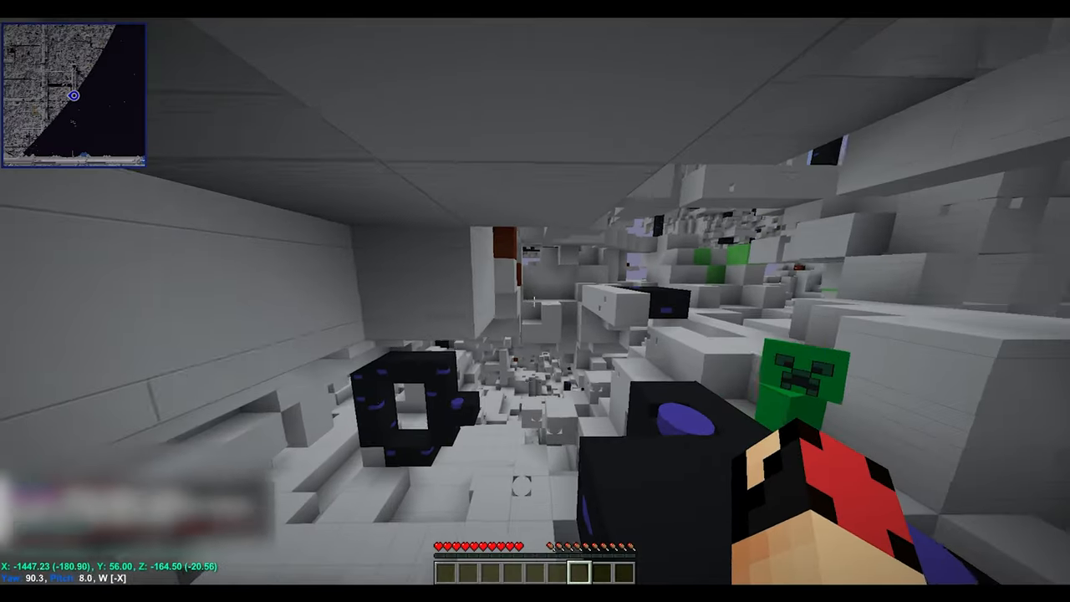
mouse_move(535, 301)
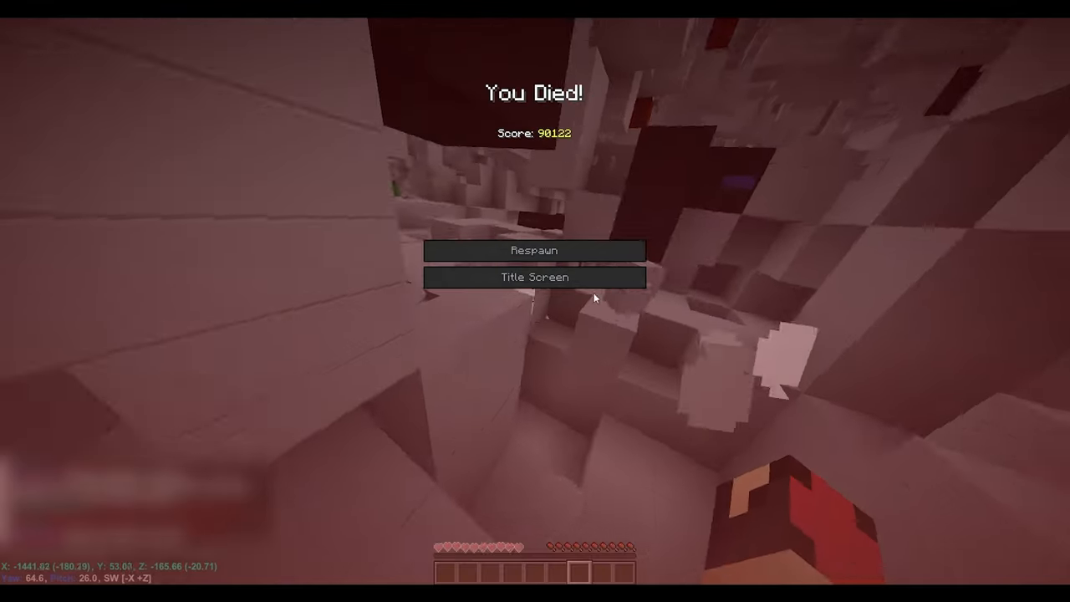
Respawn the character and wander the cave until dying again
left_click(535, 251)
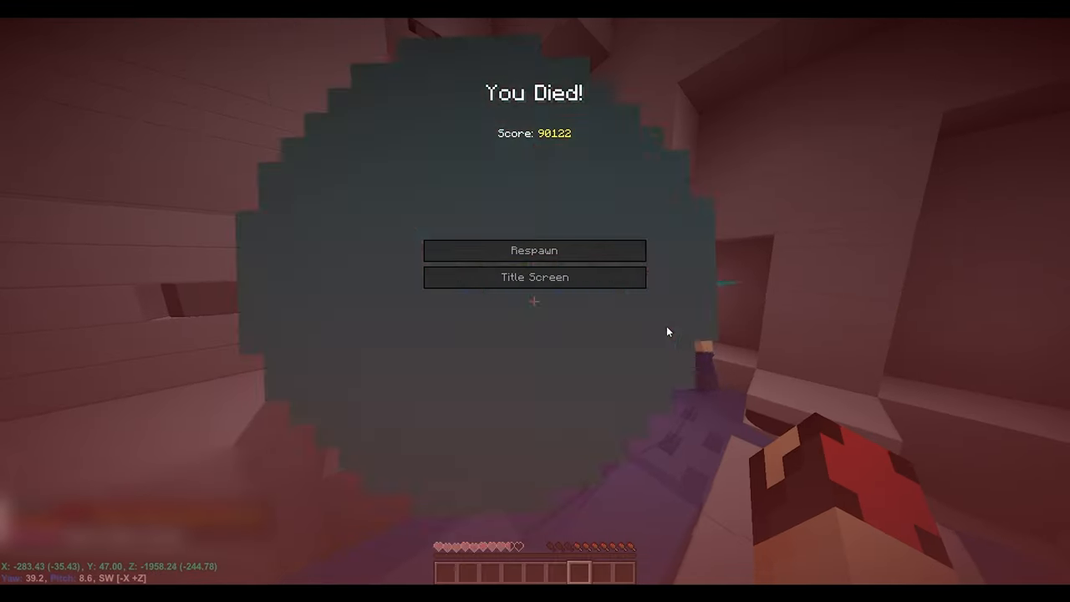
Respawn and walk forward along the white cliffs into the dark region
left_click(534, 250)
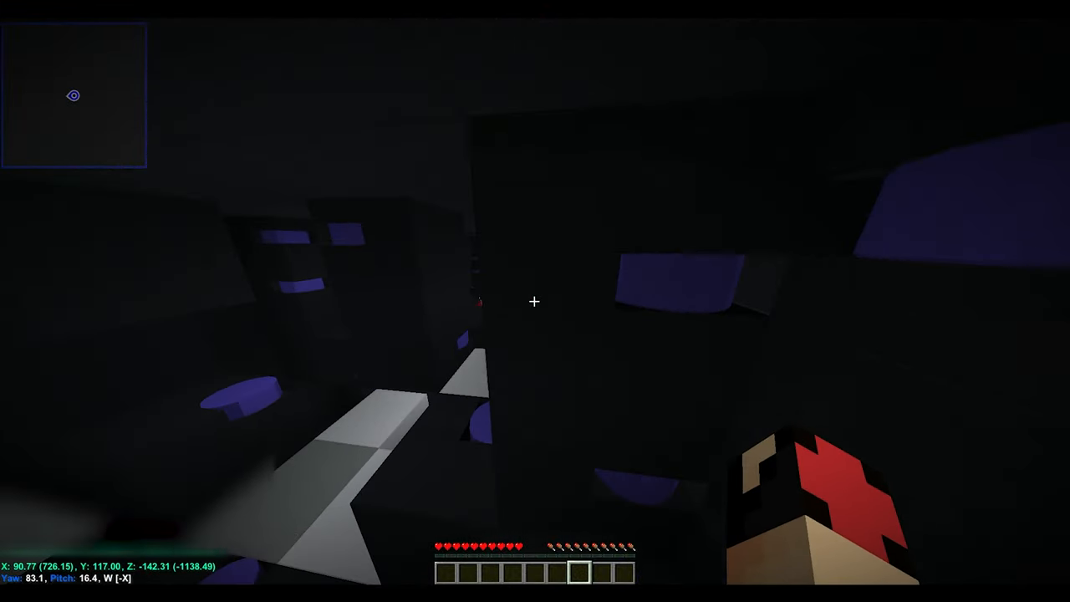
mouse_move(535, 301)
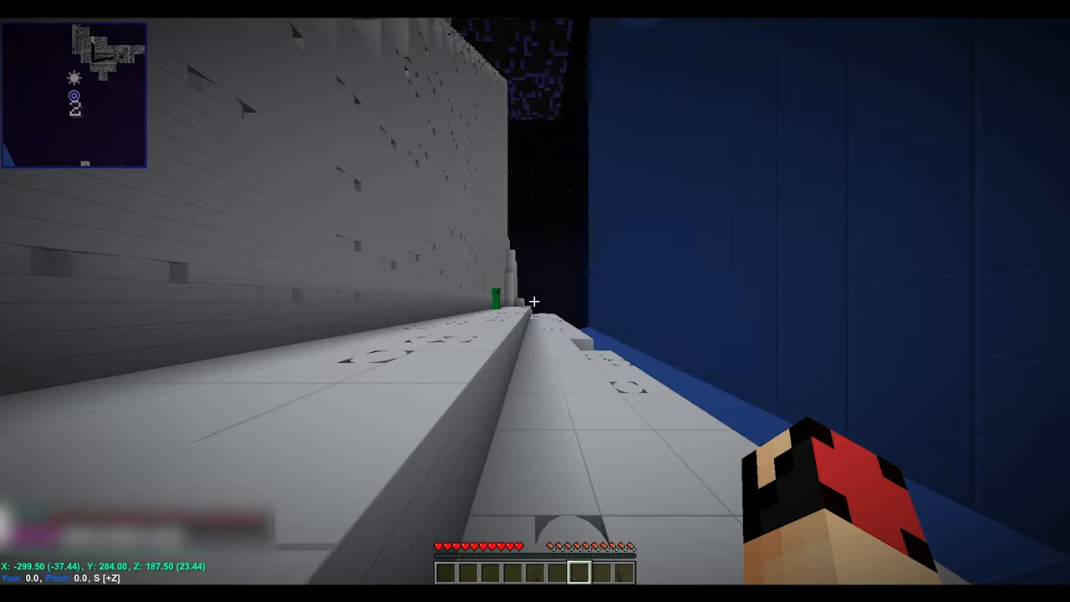
mouse_move(535, 301)
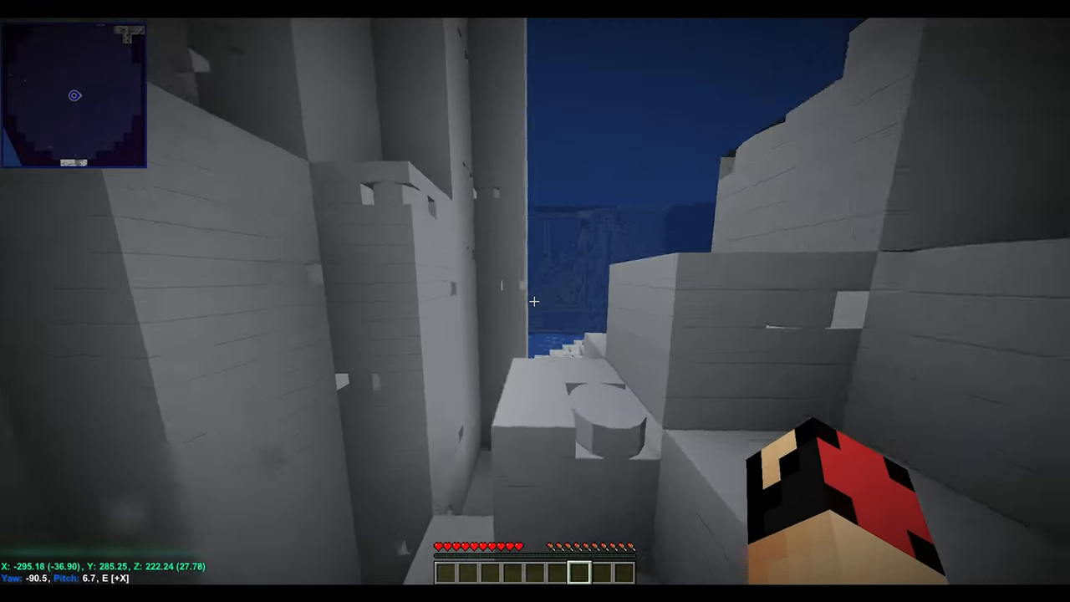
mouse_move(535, 301)
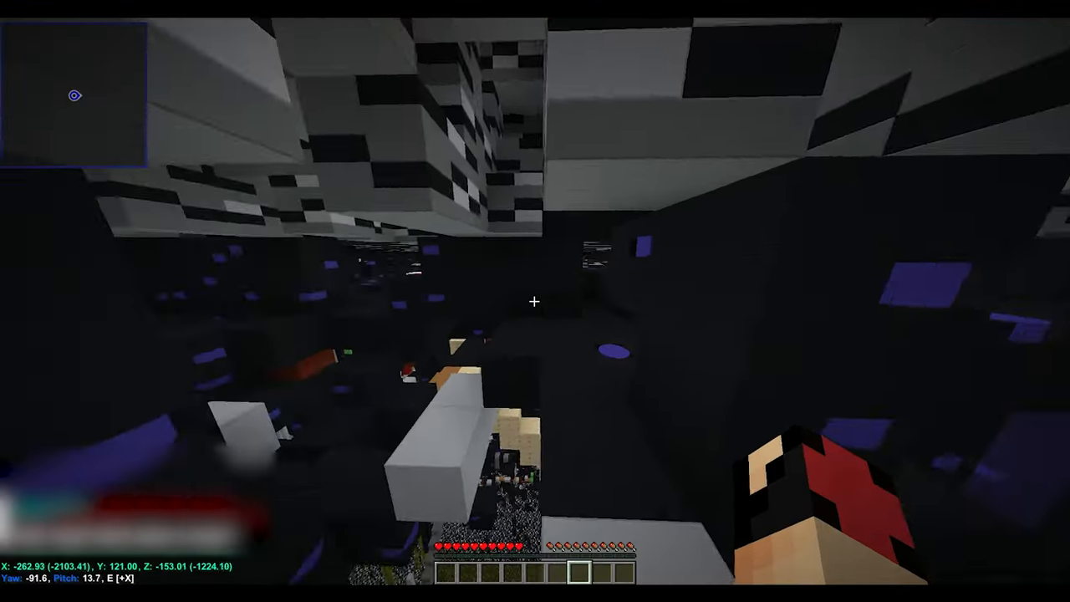
mouse_move(535, 301)
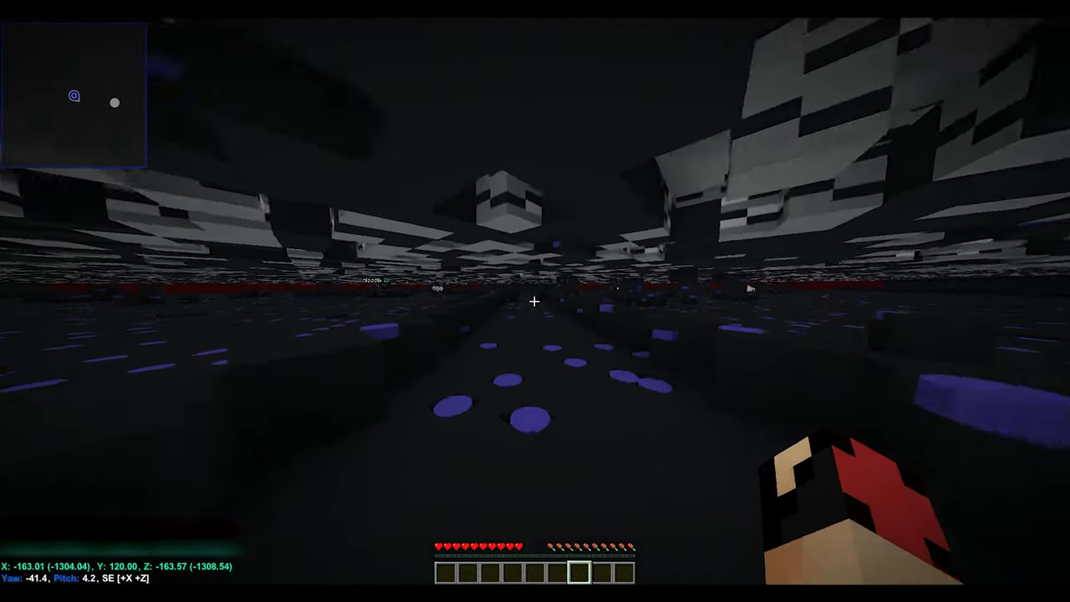
key("w")
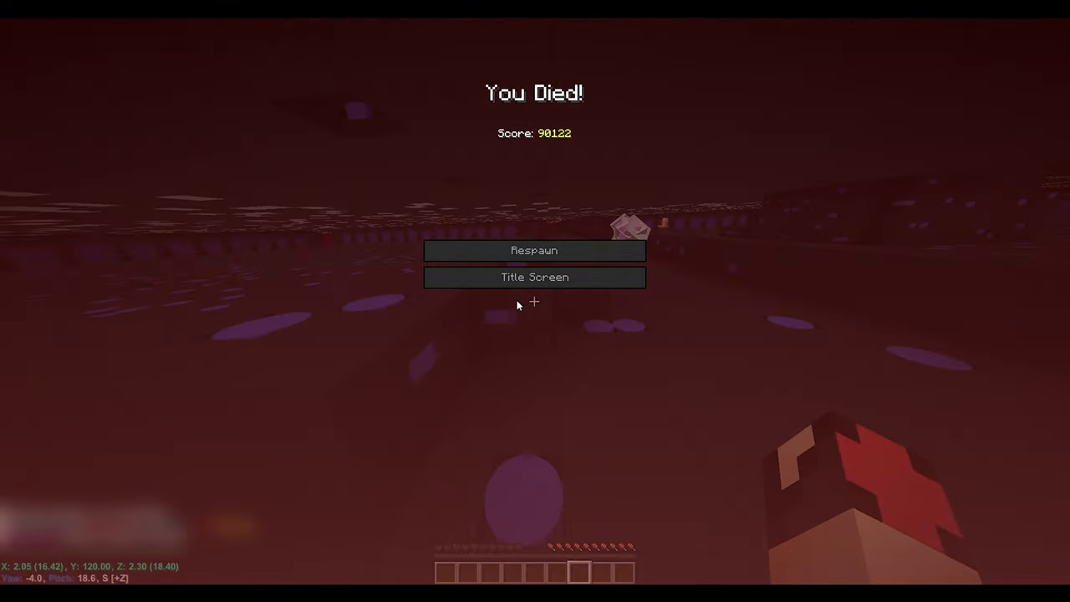
Respawn and head across the dark spotted plain toward the green lakeside
left_click(534, 250)
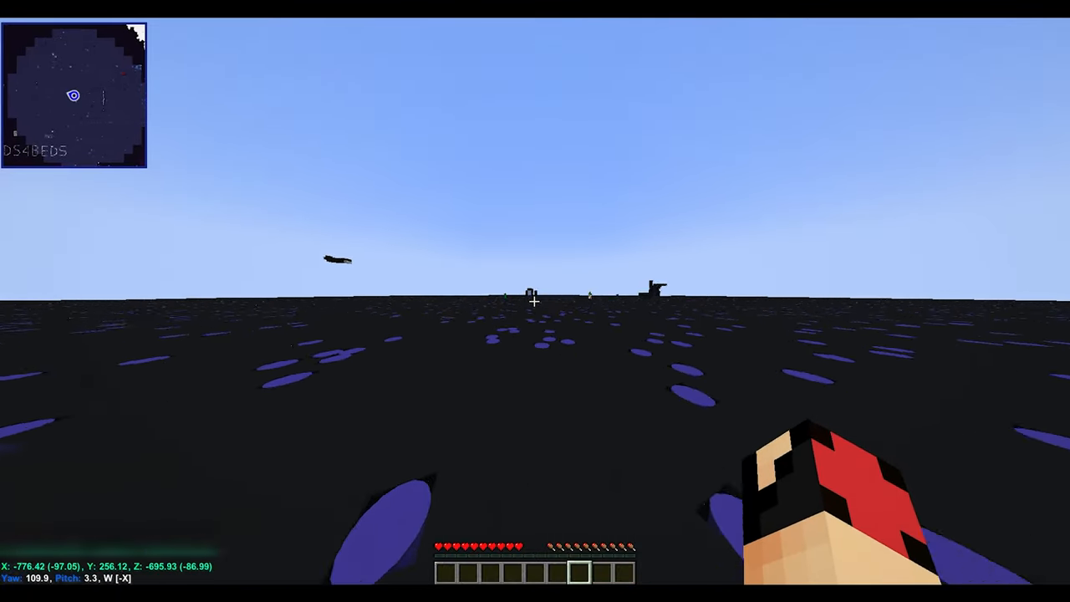
mouse_move(535, 301)
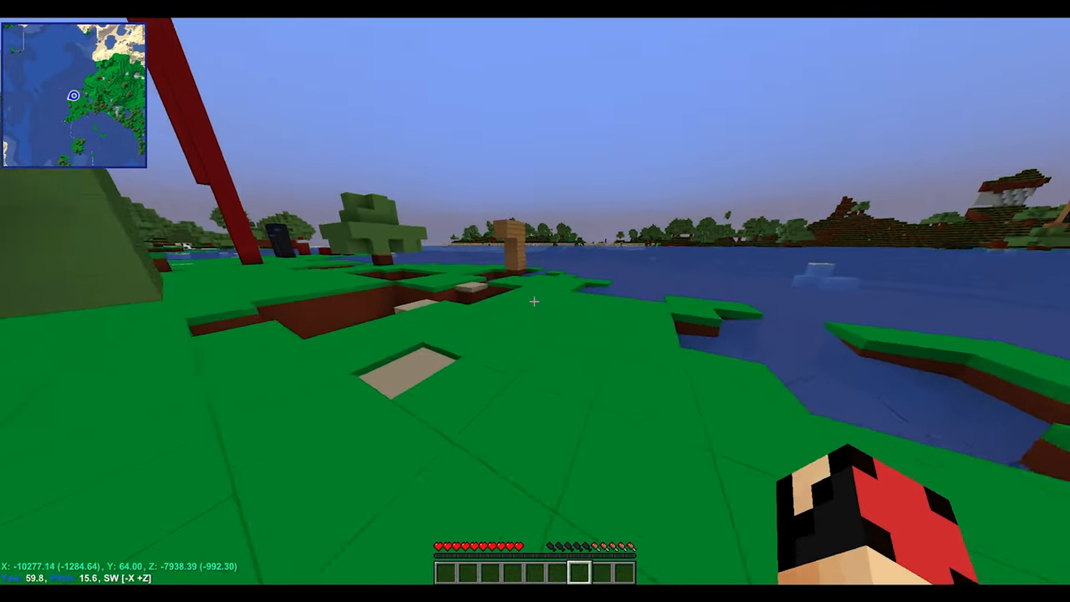
mouse_move(535, 301)
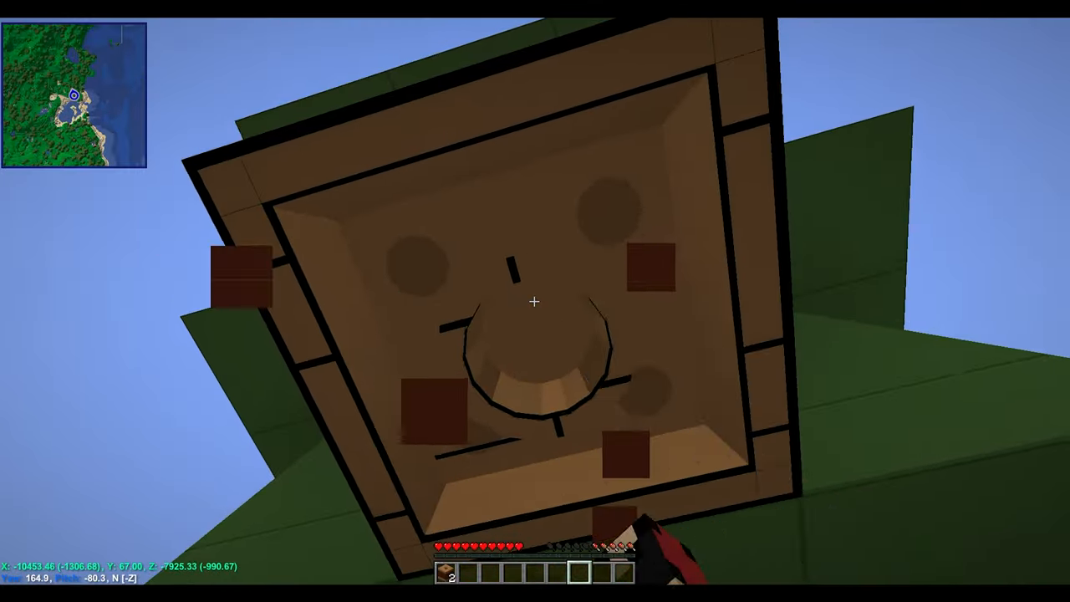
Craft a pickaxe, a crafting table and a torch from the gathered logs and stone
key("e")
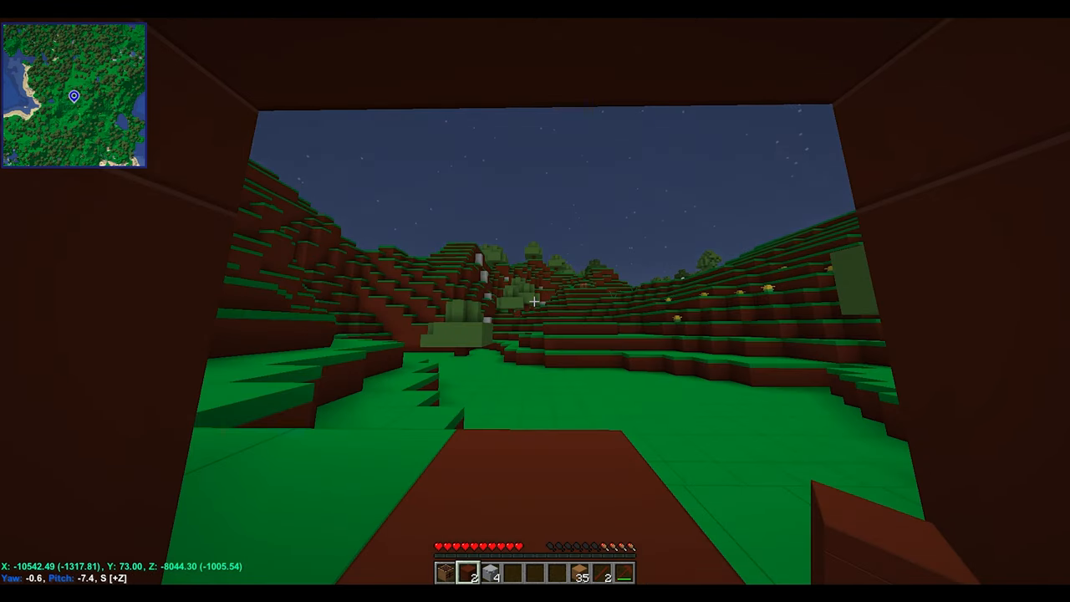
key("e")
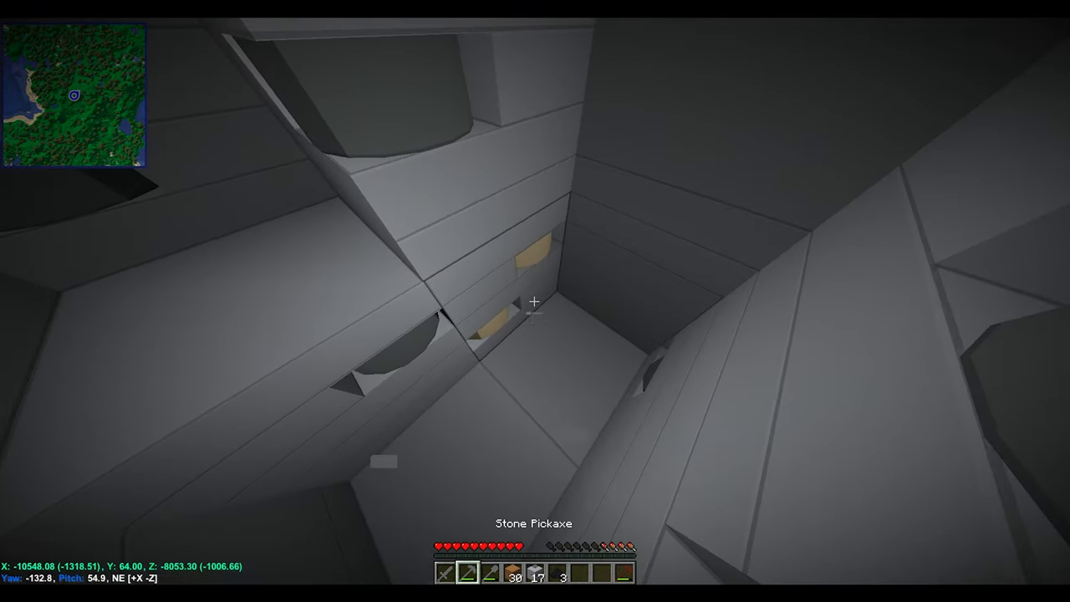
mouse_move(535, 301)
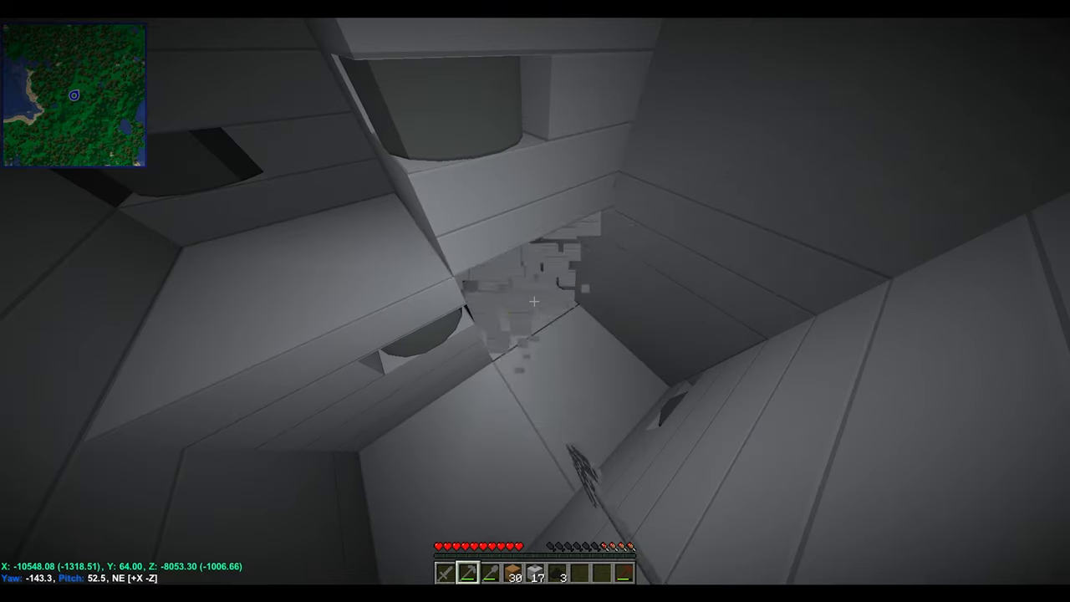
key("e")
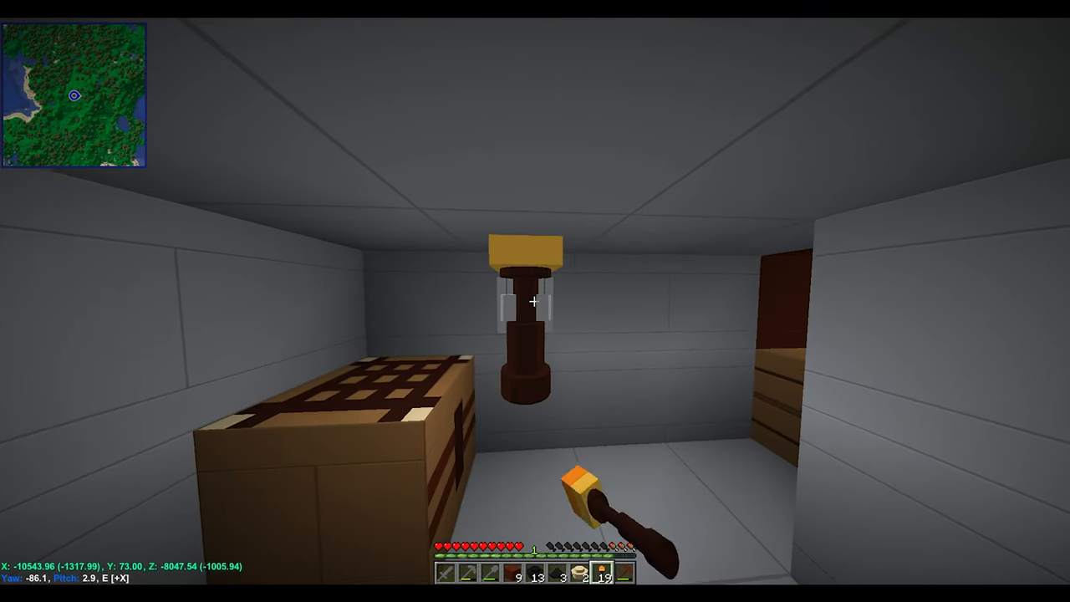
mouse_move(535, 301)
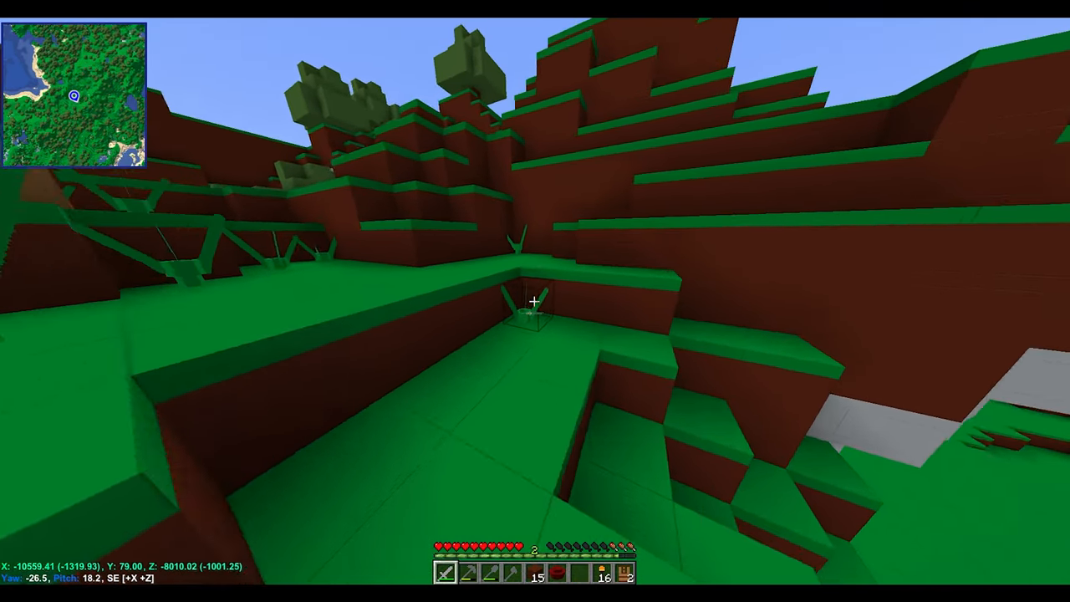
Craft wooden planks for the shelter floor from the inventory
key("e")
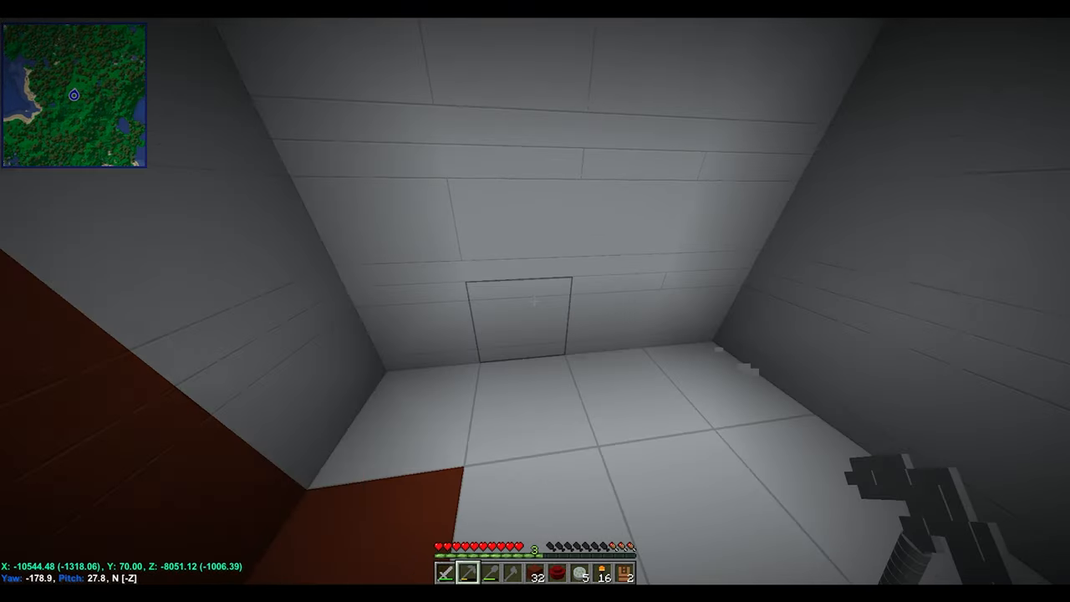
mouse_move(534, 301)
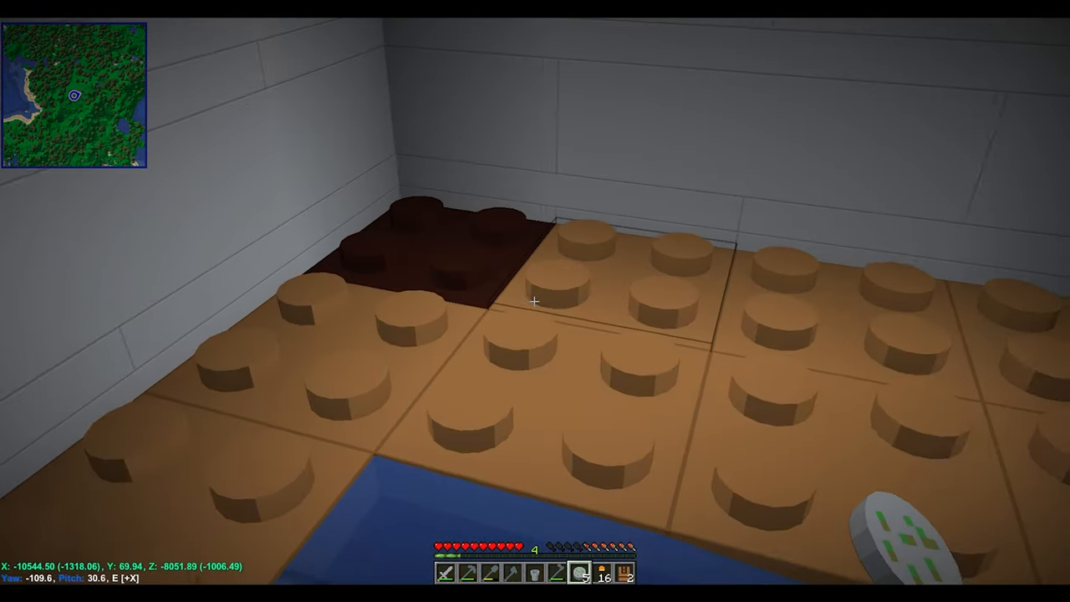
mouse_move(535, 301)
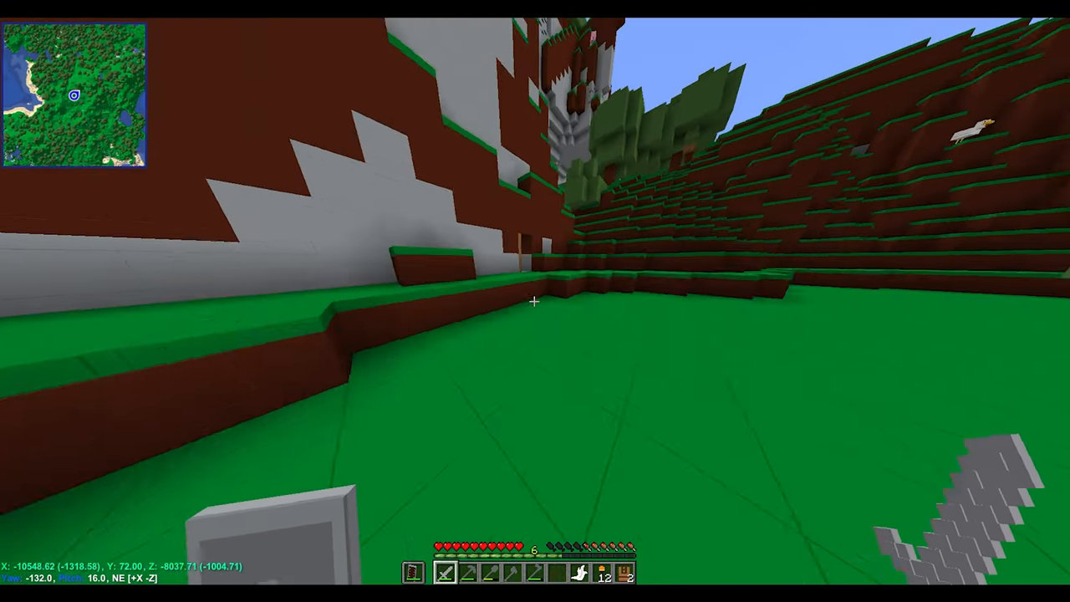
mouse_move(534, 301)
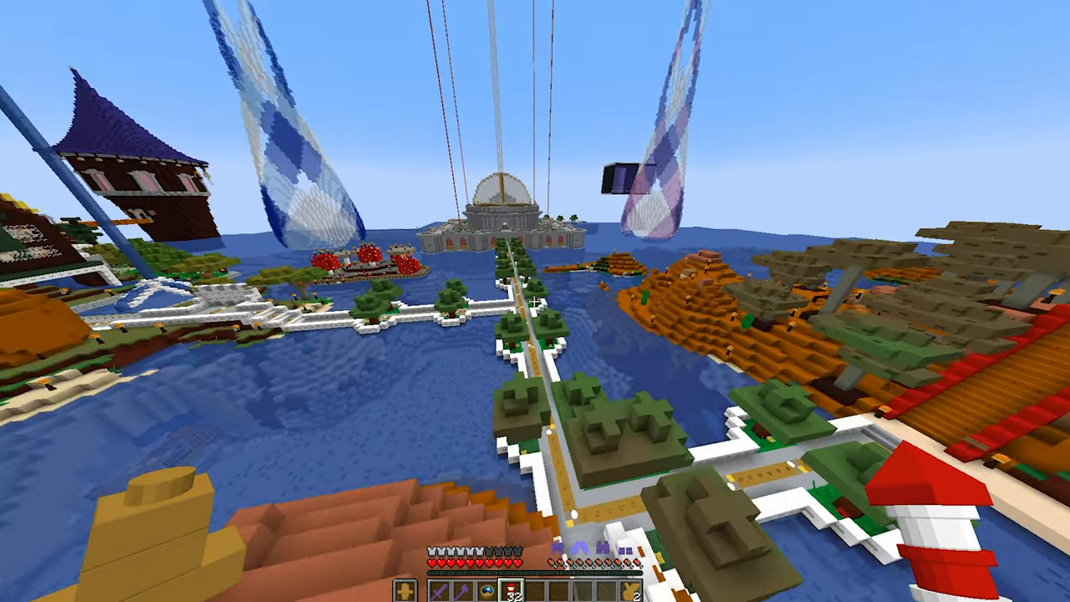
mouse_move(535, 301)
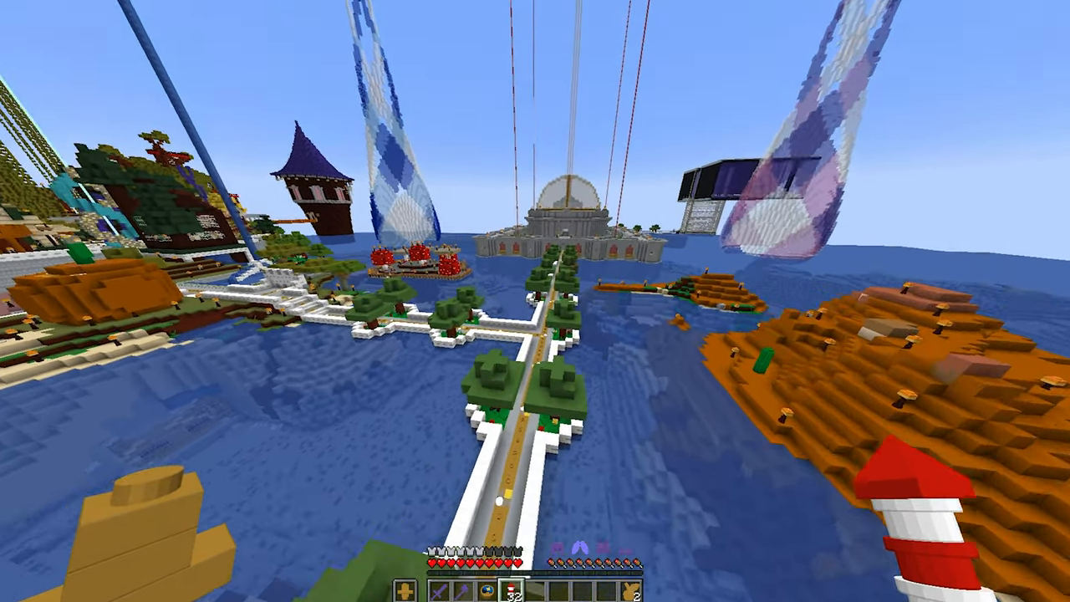